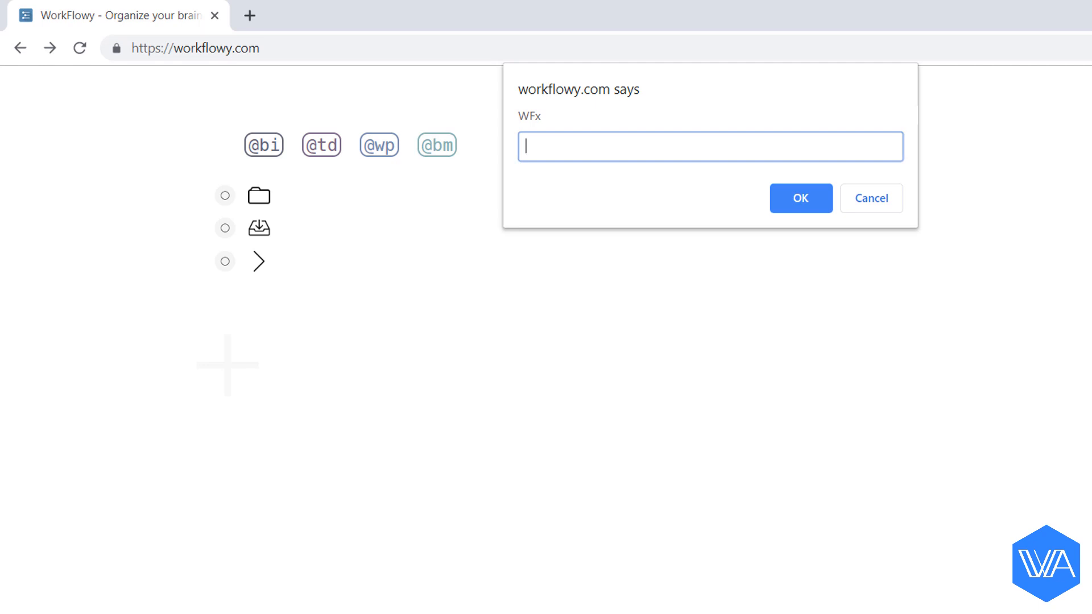
# - Enter the Noun Project shortcut in the WFx prompt to launch thenounproject.com
pyautogui.write('te')
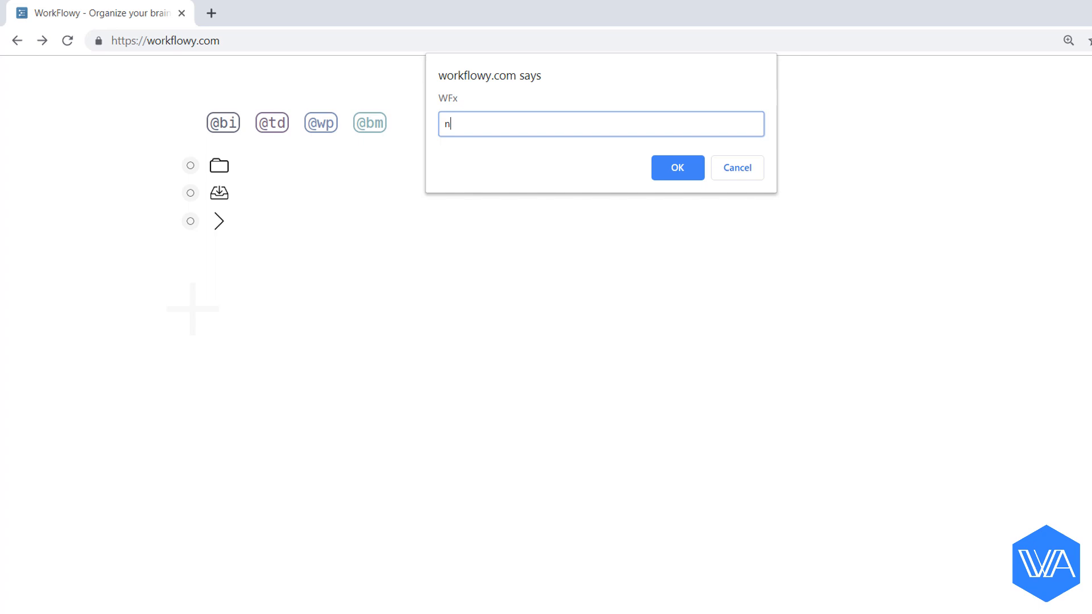
pyautogui.write('ps://thenounproject.com')
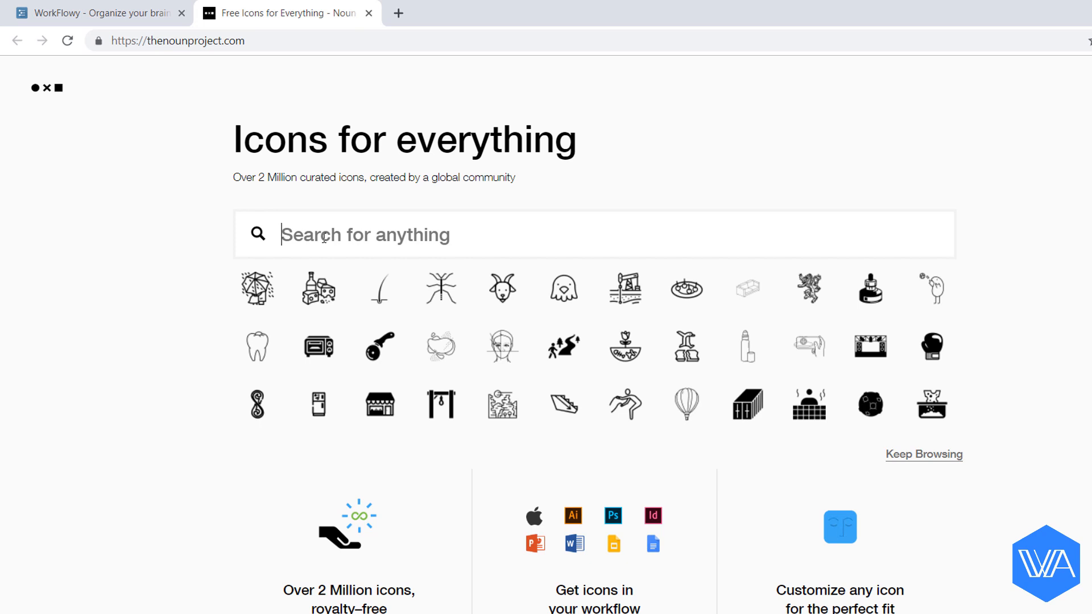
# - Search The Noun Project for 'web page' icons
pyautogui.write('web page')
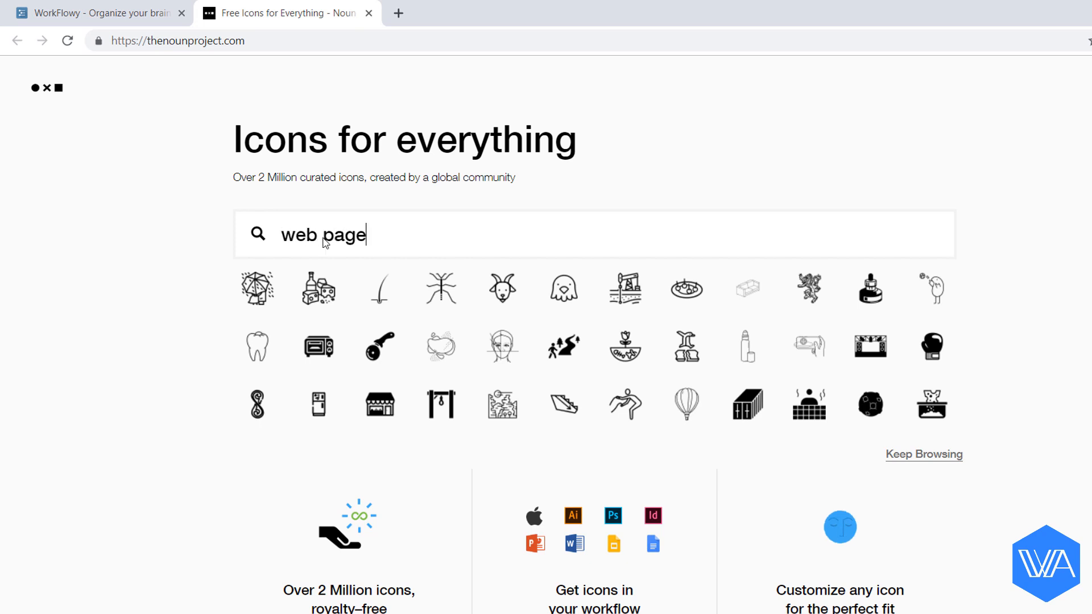
pyautogui.press('Enter')
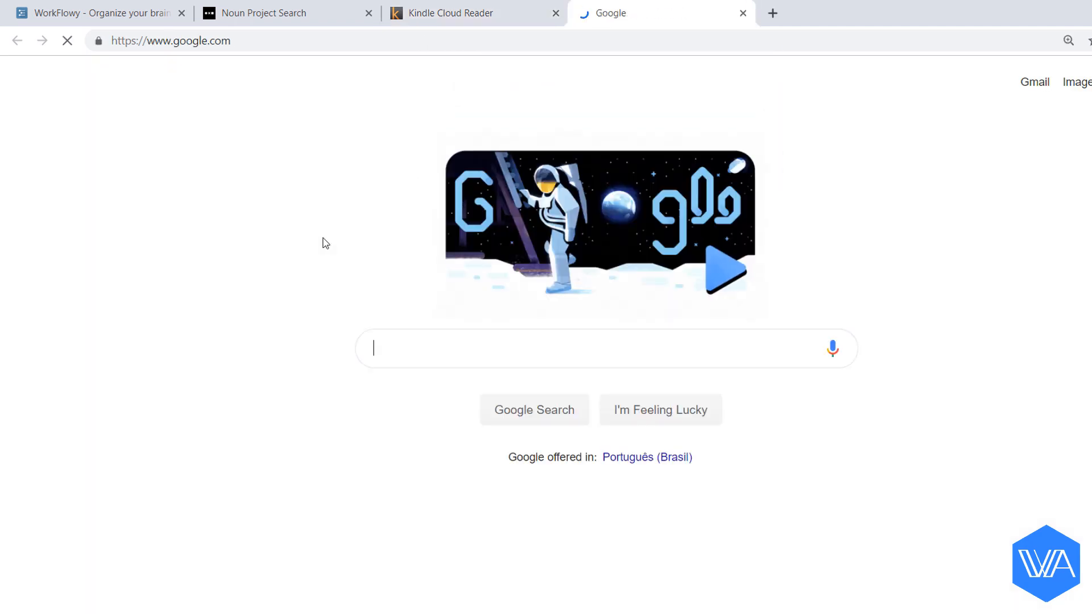
# - Enter 'workflowy' in Google search, then the 'ni' shortcut for Shapecatcher
pyautogui.write('workf')
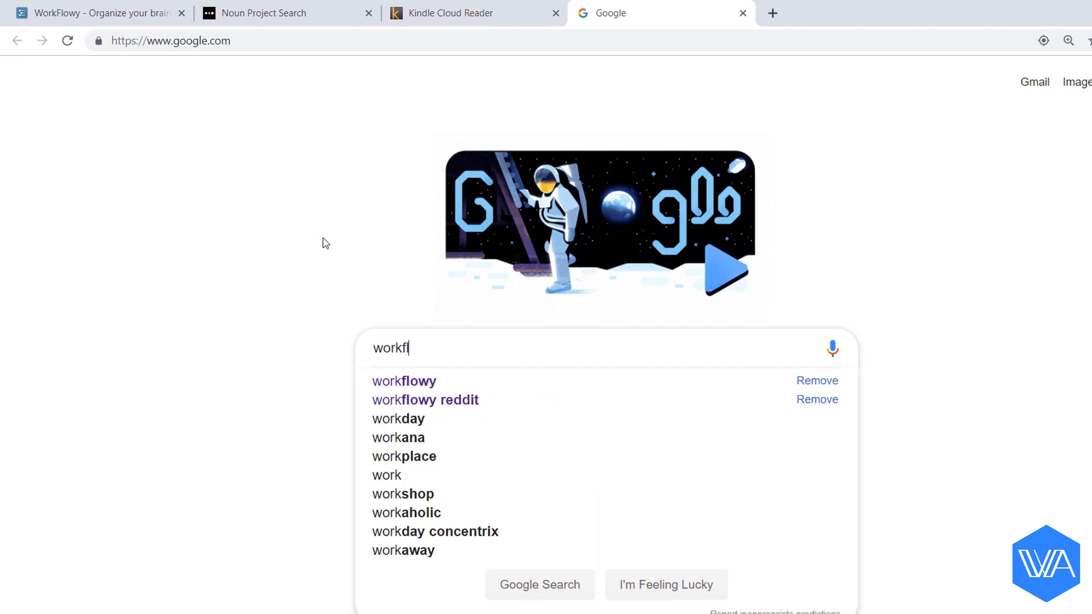
pyautogui.write('lowy')
pyautogui.write('u')
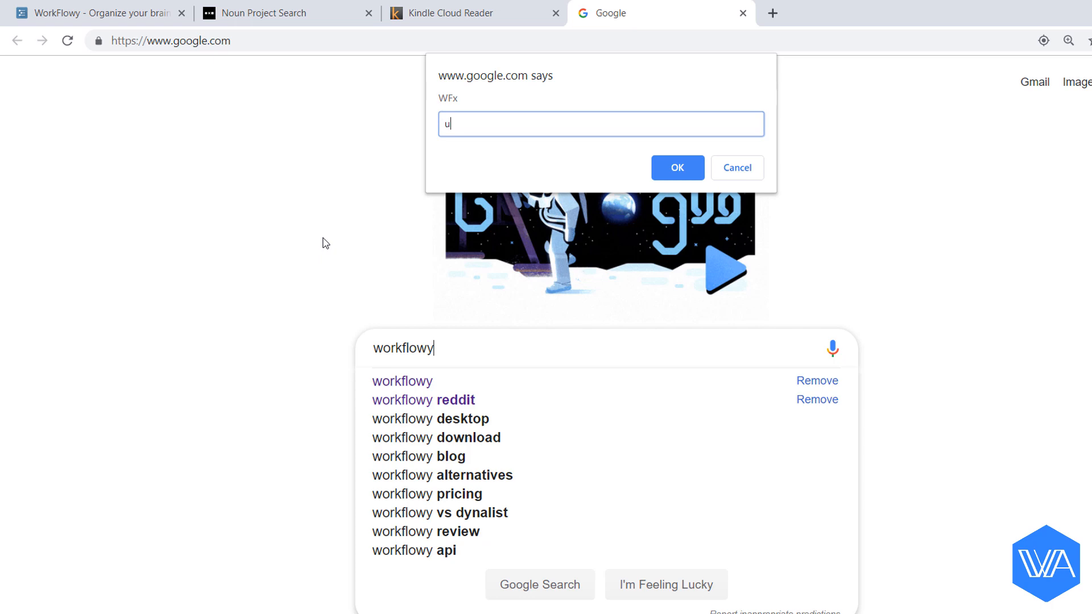
pyautogui.write('ni')
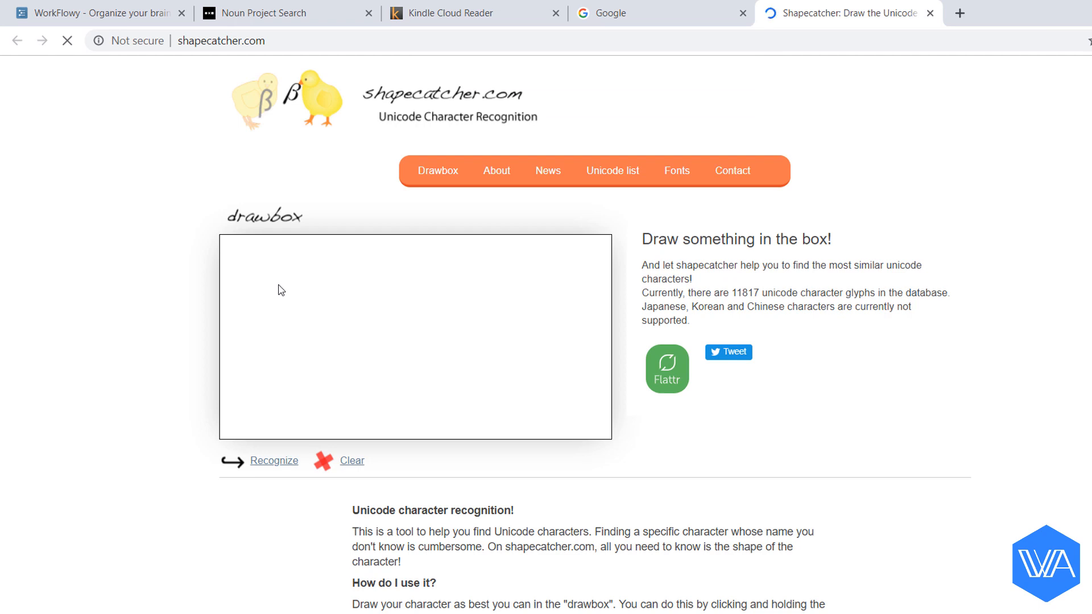
# - Draw a horseshoe shape, recognize it and view the matches led by Latin capital upsilon
pyautogui.moveTo(286, 292); pyautogui.dragTo(324, 348)
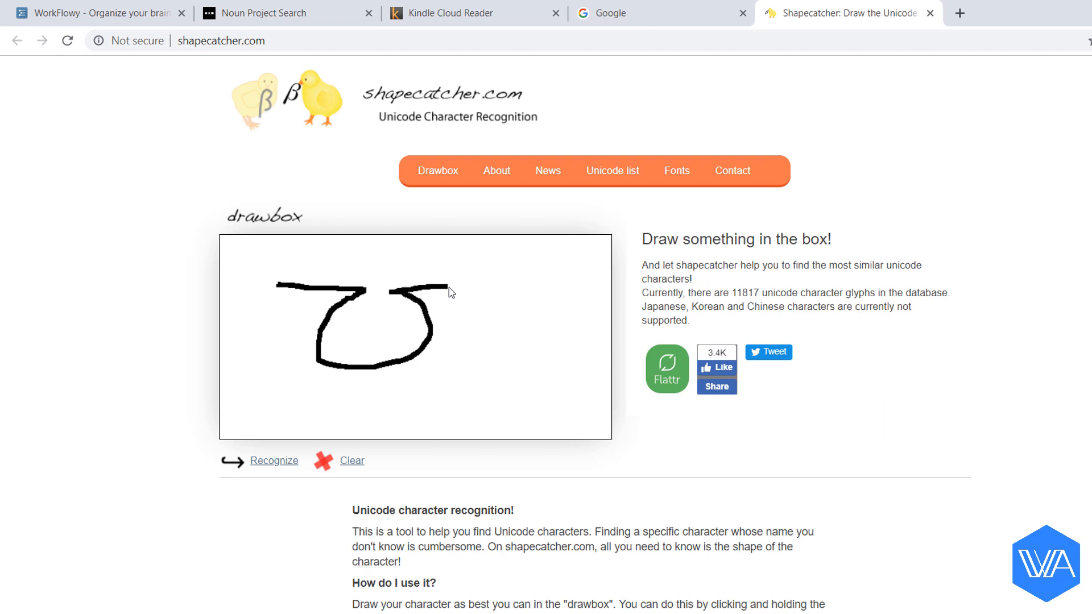
pyautogui.click(273, 460)
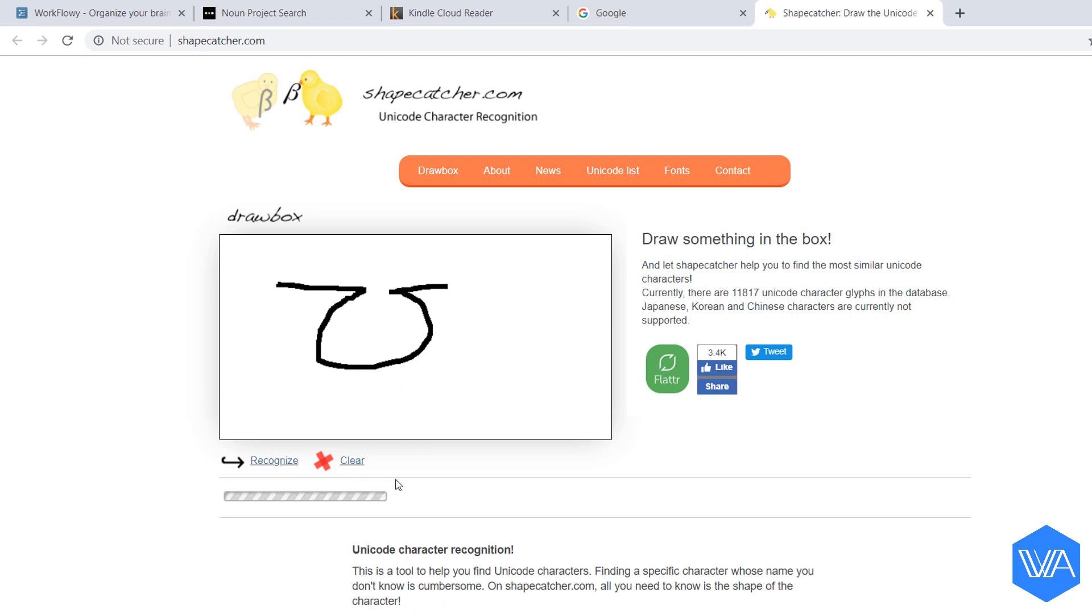
pyautogui.click(273, 461)
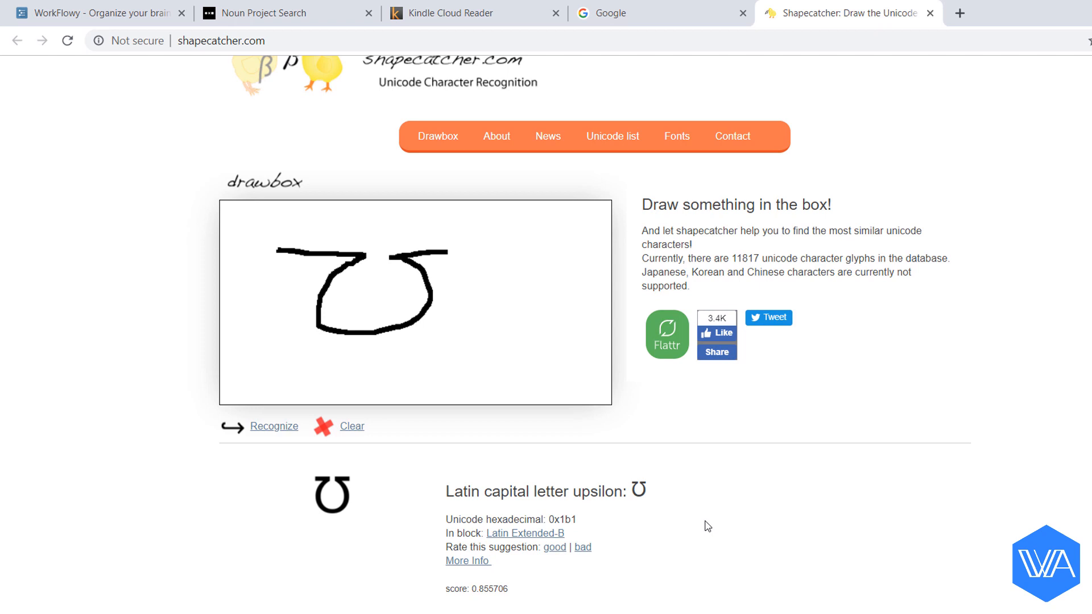
pyautogui.scroll(-3)
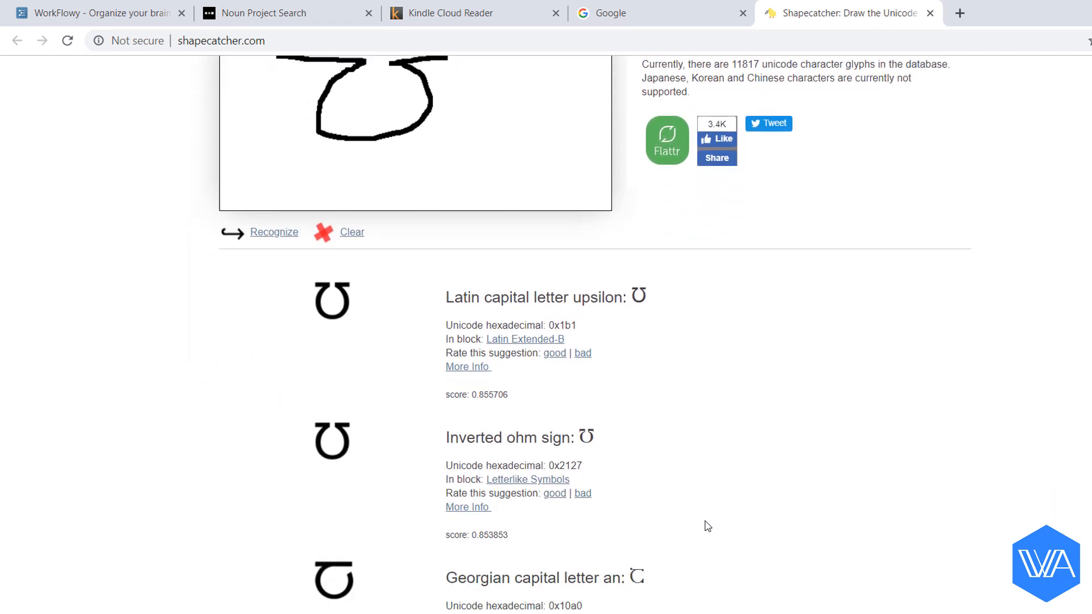
pyautogui.moveTo(673, 459)
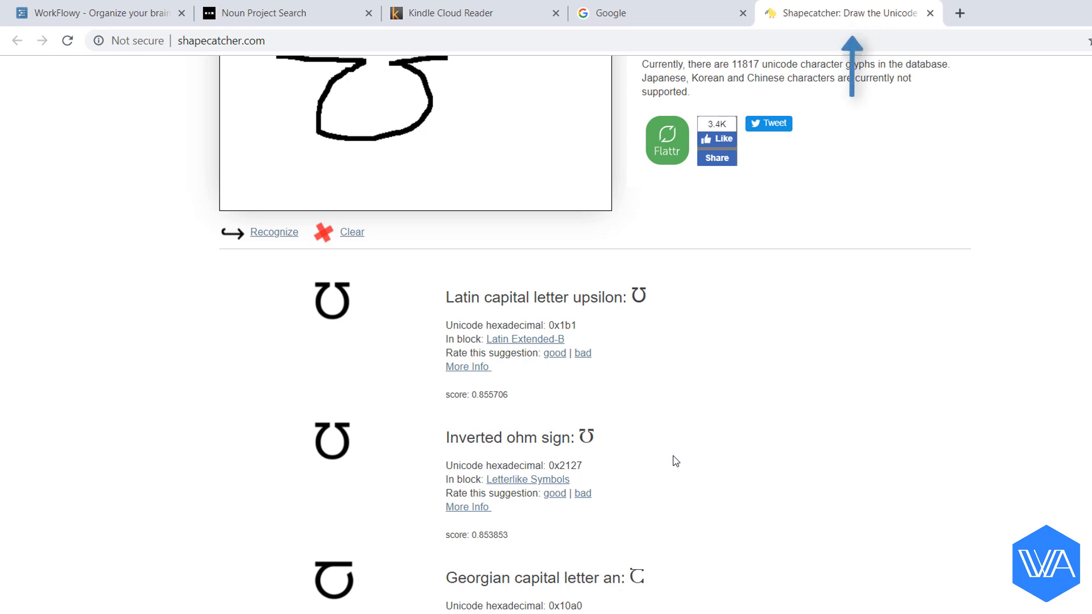
# - Return to the JULY list and set the JUL-20-SAT count to 10
pyautogui.click(85, 13)
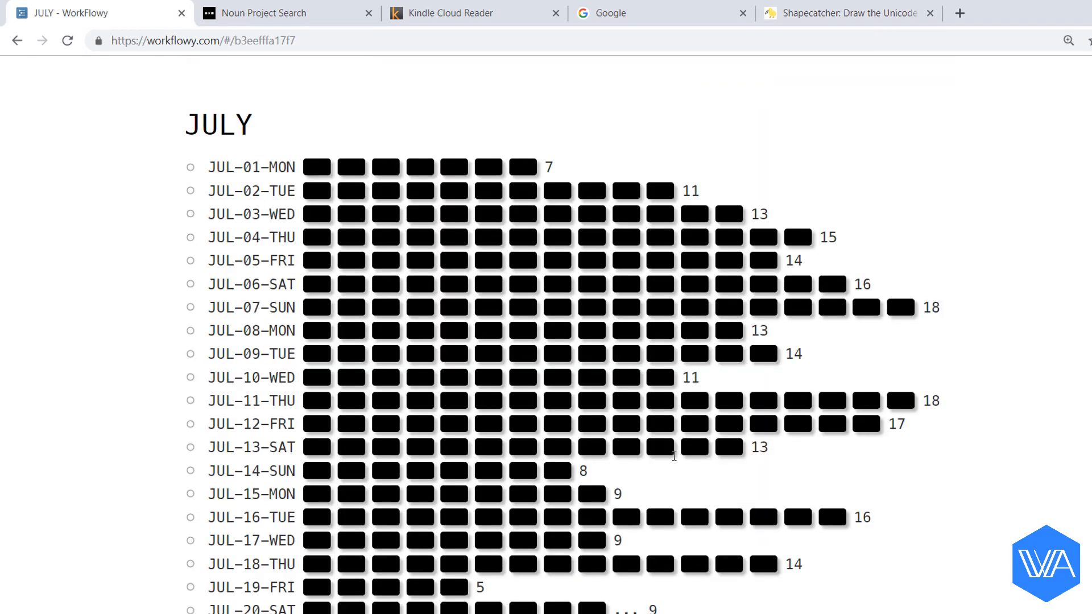
pyautogui.scroll(-3)
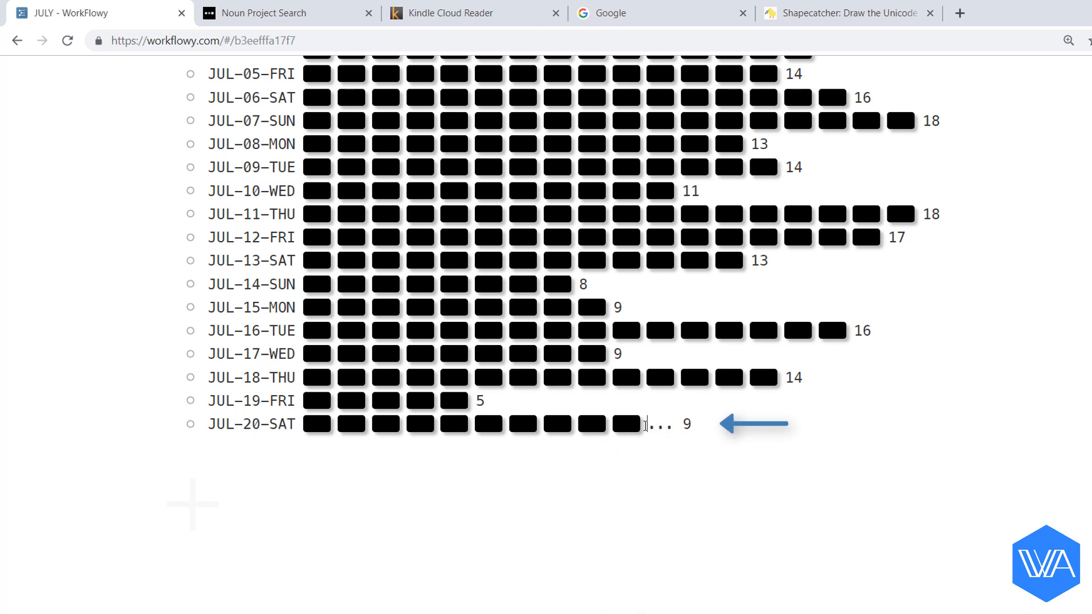
pyautogui.write('10')
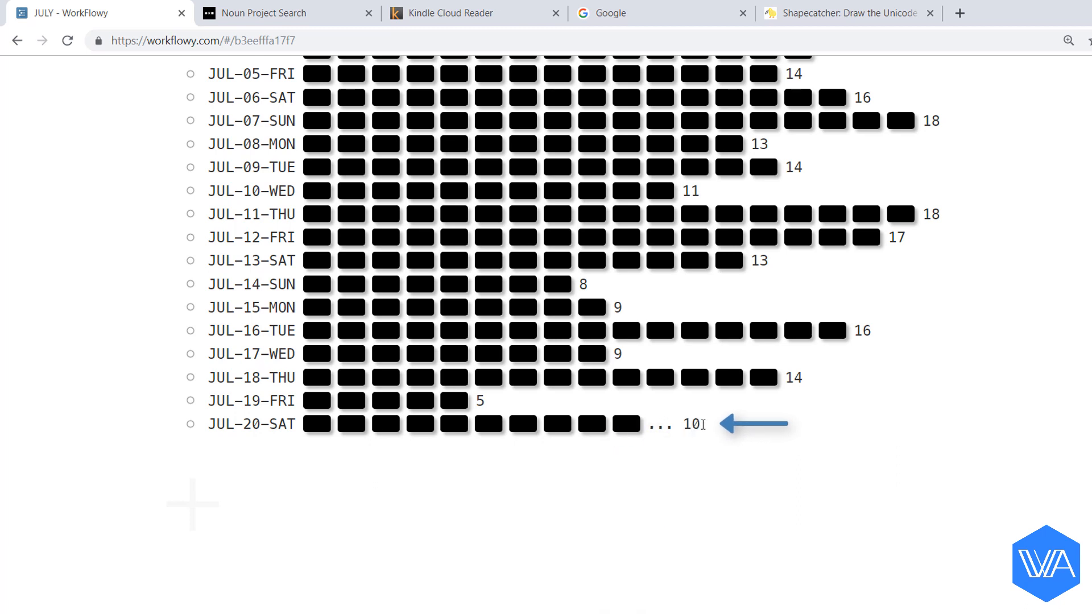
pyautogui.click(700, 424)
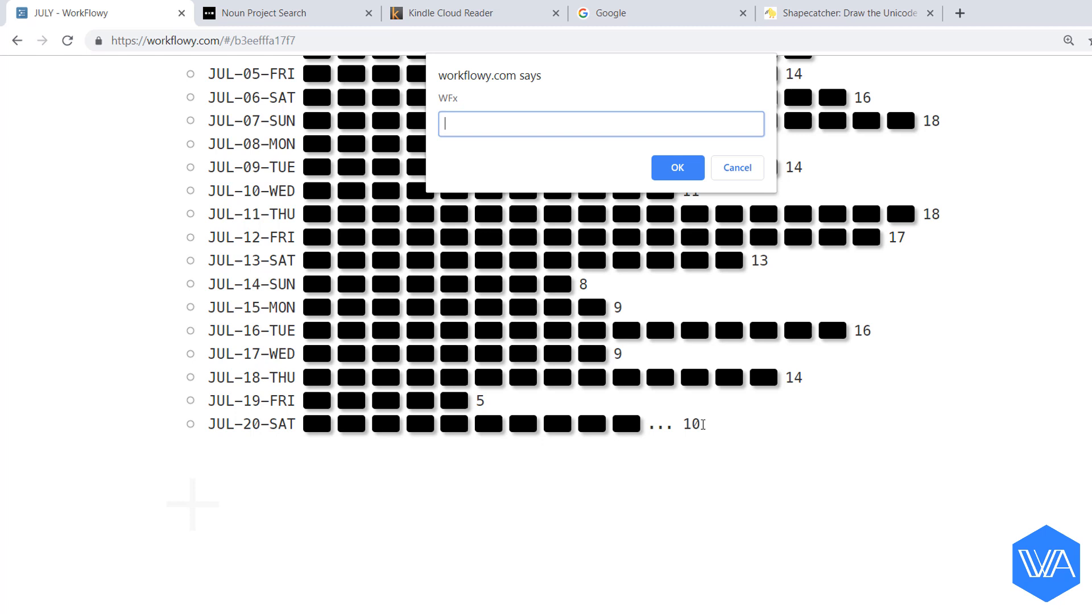
# - Confirm the Shapecatcher shortcut to focus its existing tab
pyautogui.click(846, 15)
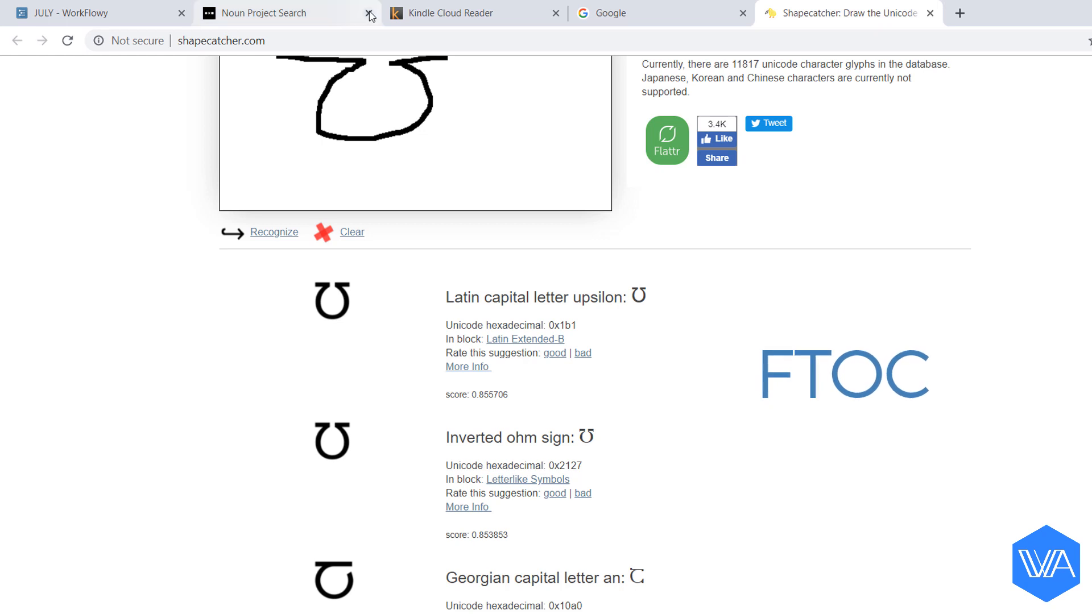
# - Close the Noun Project and Kindle tabs, then confirm the 'so' shortcut for SOCIAL MEDIA
pyautogui.click(367, 12)
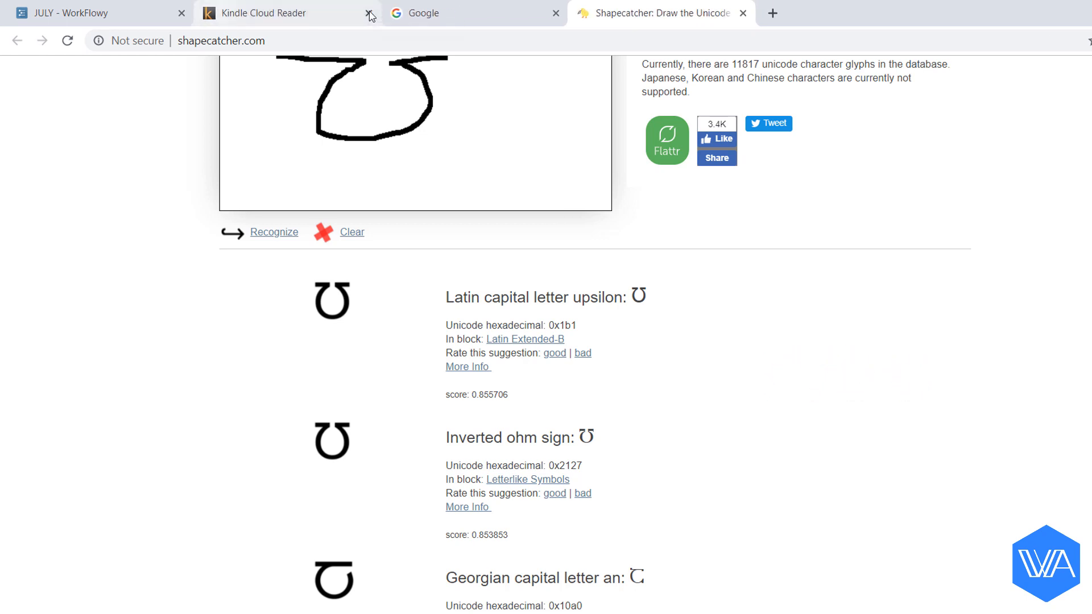
pyautogui.click(365, 13)
pyautogui.write('so')
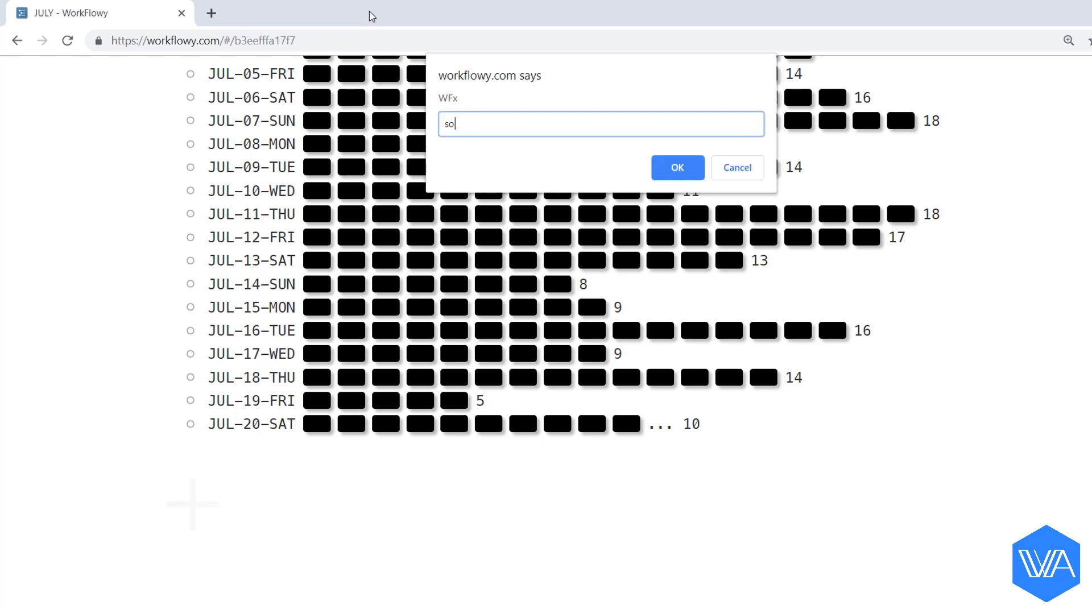
pyautogui.click(676, 168)
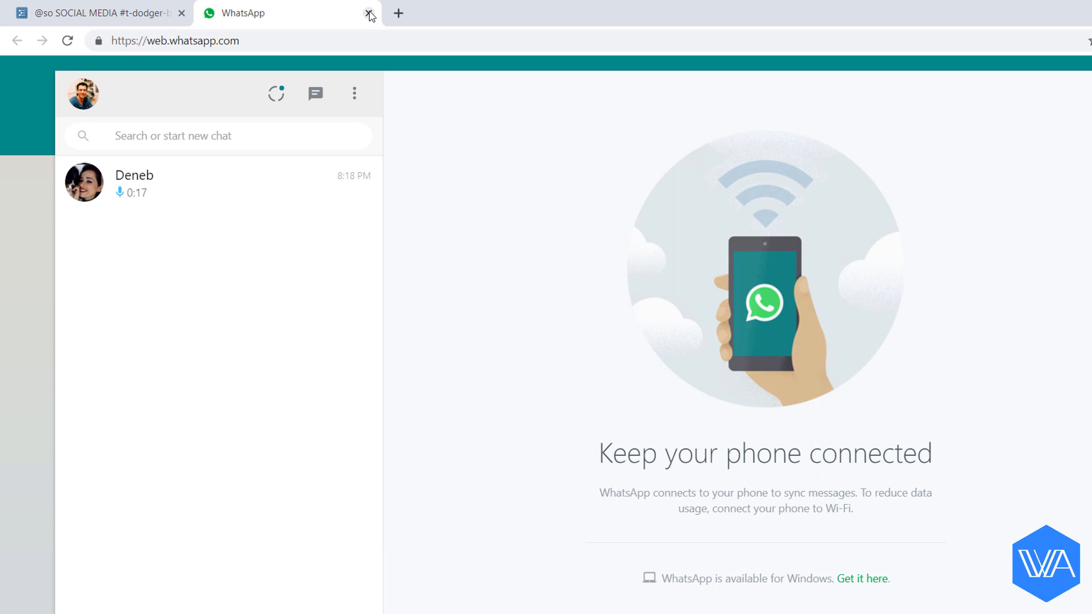
# - Close the WhatsApp Web tab before launching Skype
pyautogui.click(366, 14)
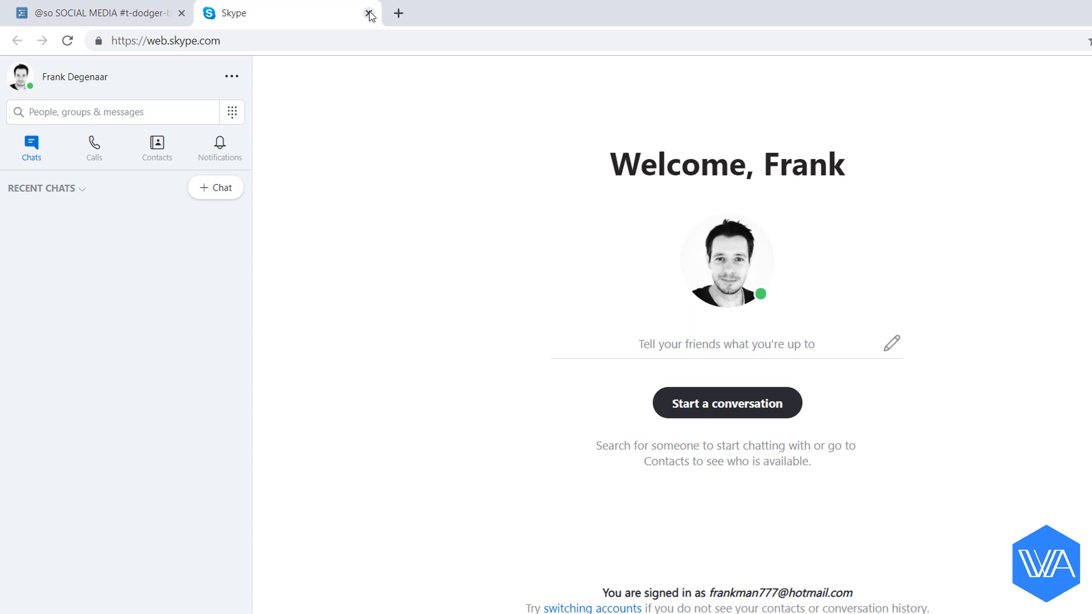
# - Close the Skype tab and confirm the 'fb' shortcut for Facebook
pyautogui.click(366, 13)
pyautogui.write('fb')
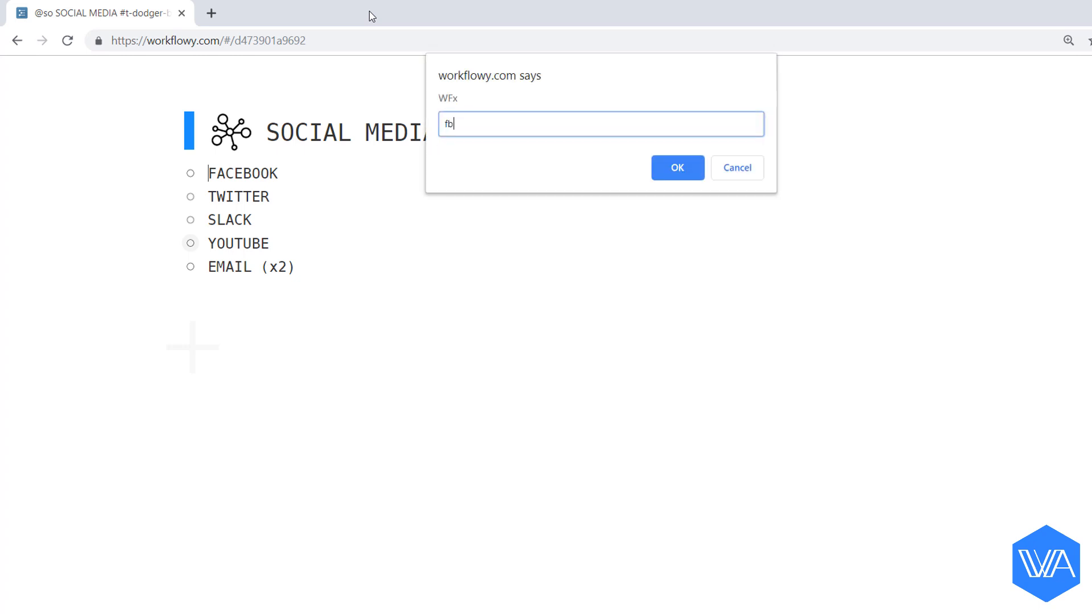
pyautogui.click(677, 168)
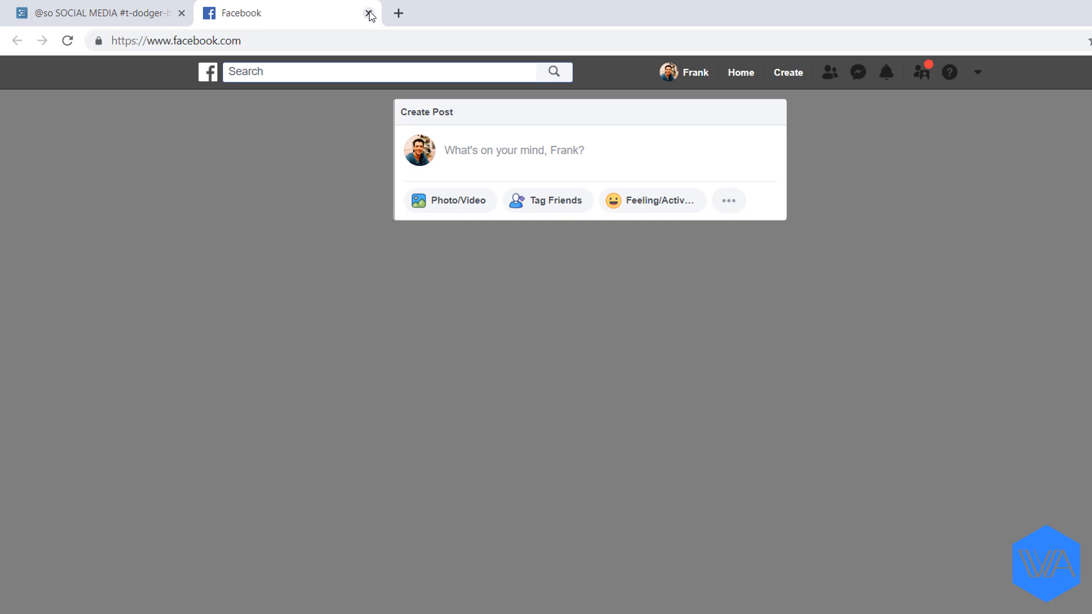
# - Close the Facebook tab before launching YouTube
pyautogui.click(366, 14)
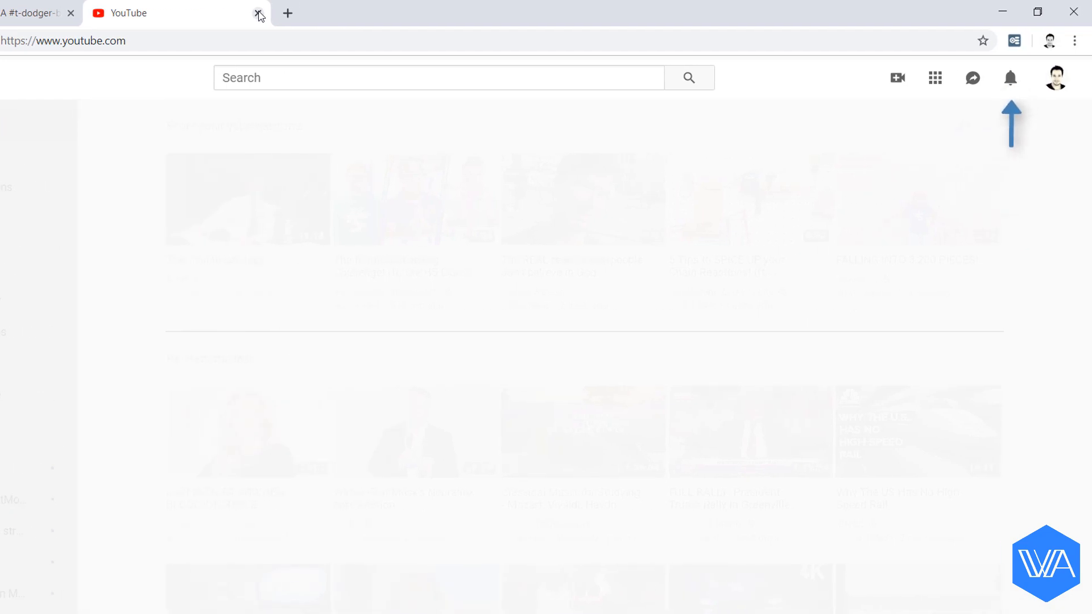
# - Close the YouTube page, returning to WorkFlowy's SOCIAL MEDIA list
pyautogui.click(254, 12)
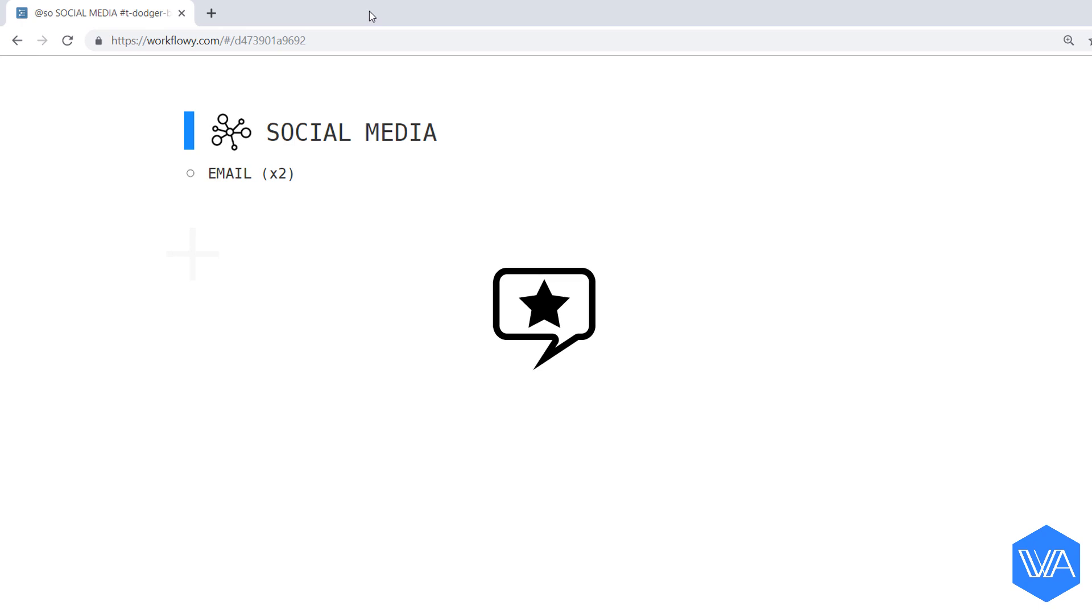
pyautogui.click(221, 173)
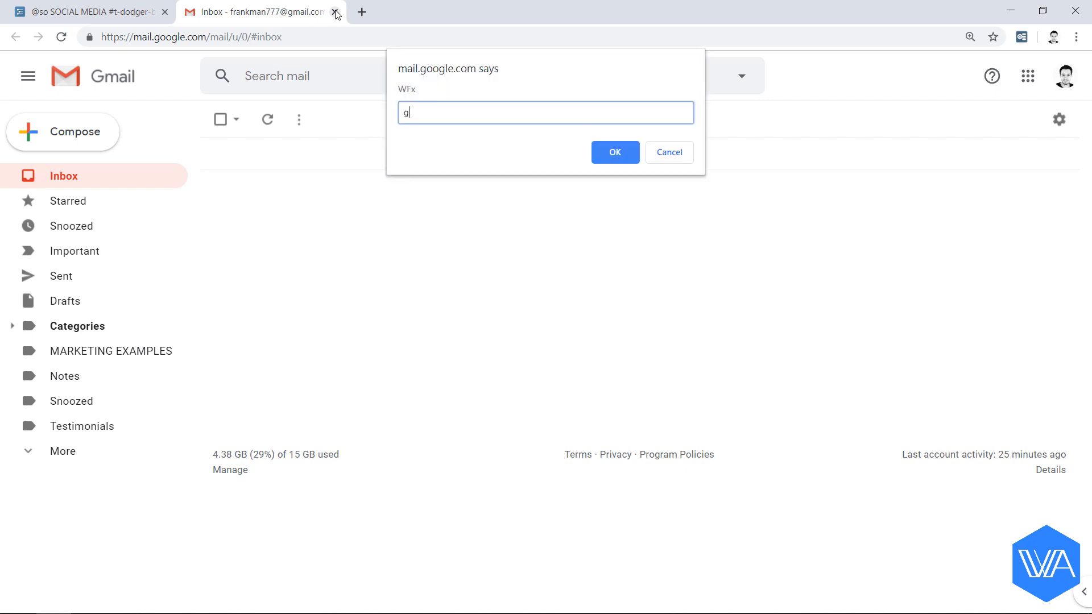
# - Run WFx prompt shortcuts from the Gmail inbox to reach the WFx Options page
pyautogui.click(614, 152)
pyautogui.write('w')
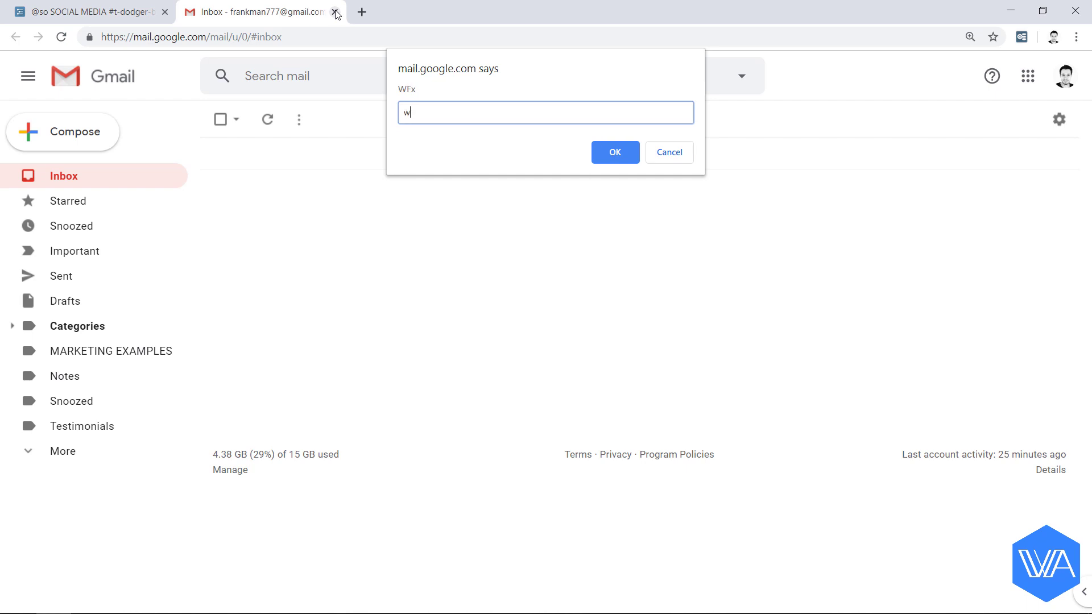
pyautogui.click(614, 152)
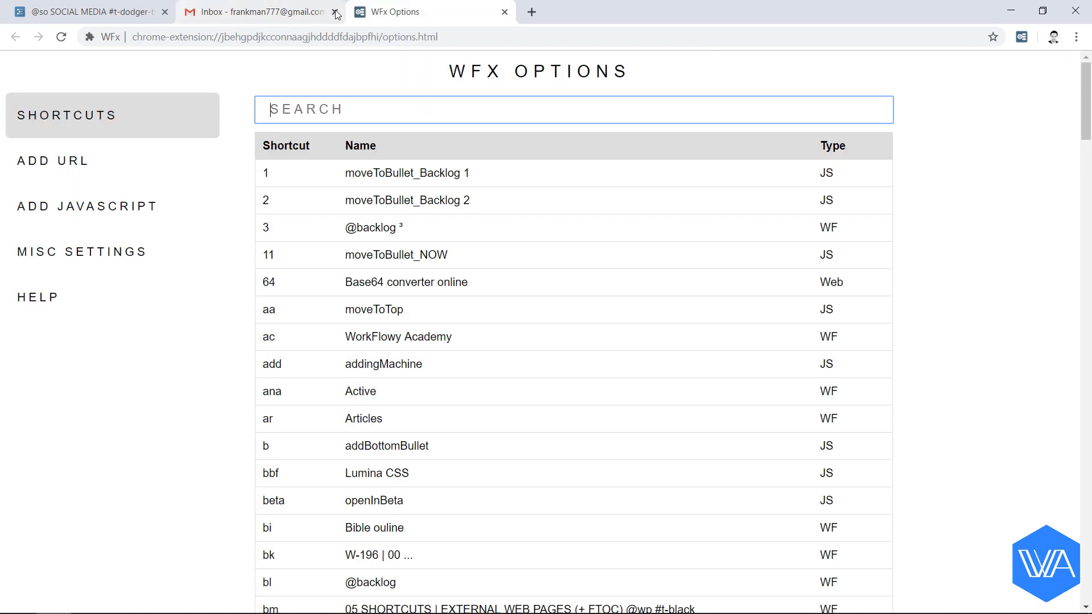
# - Review the g1 Gmail shortcut's settings and return to the full shortcut list
pyautogui.write('g1')
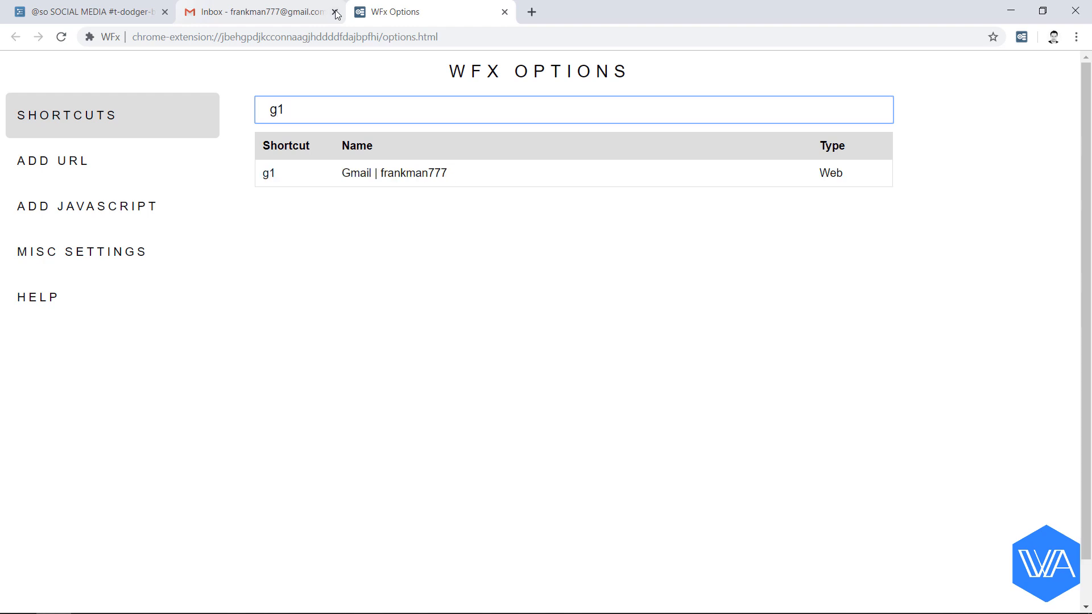
pyautogui.click(393, 172)
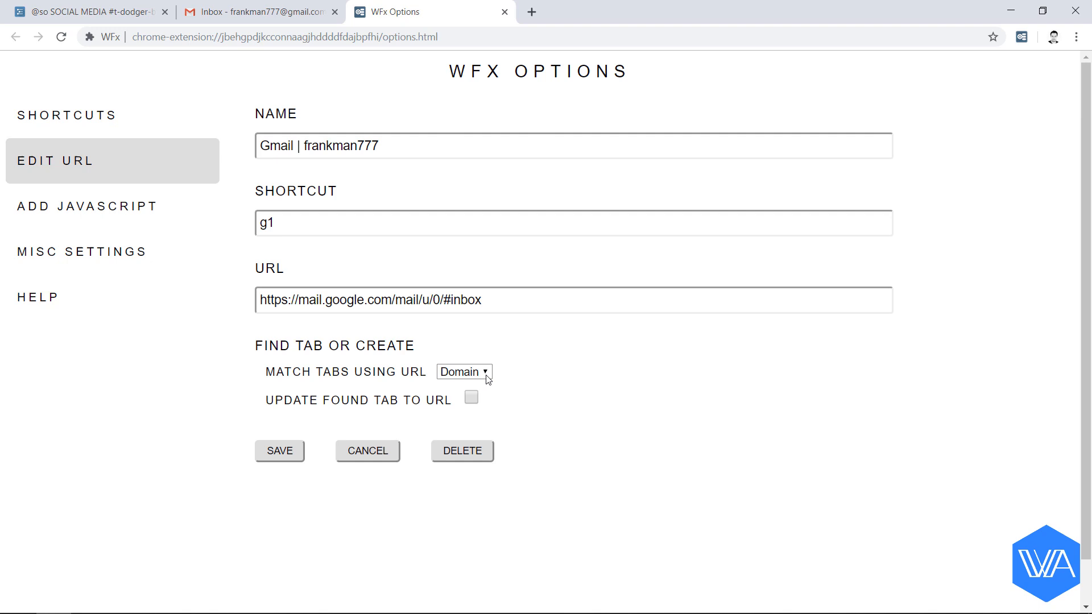
pyautogui.click(464, 372)
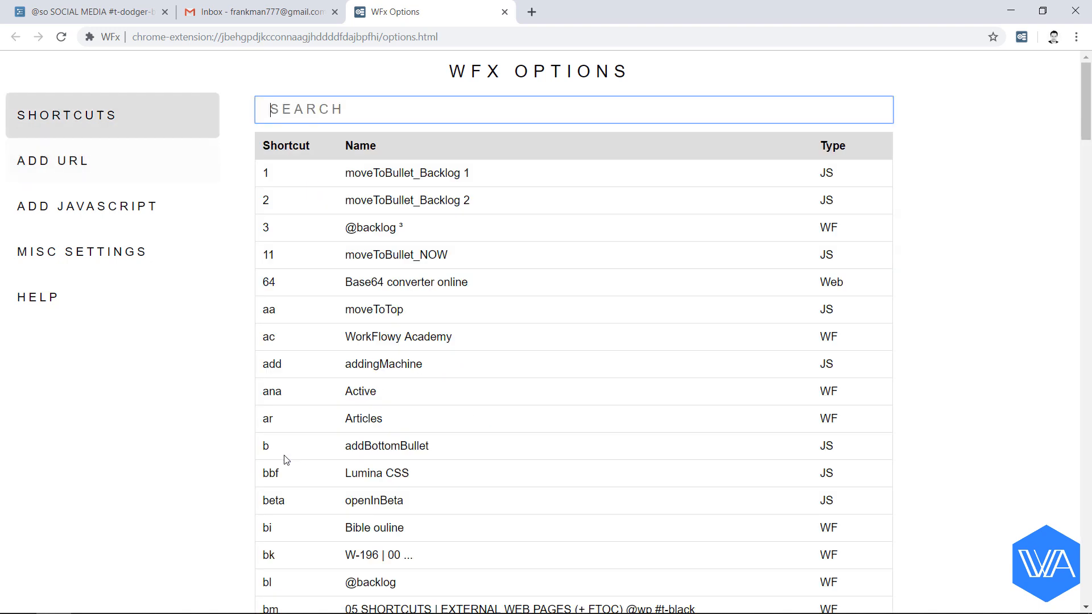
pyautogui.moveTo(286, 459)
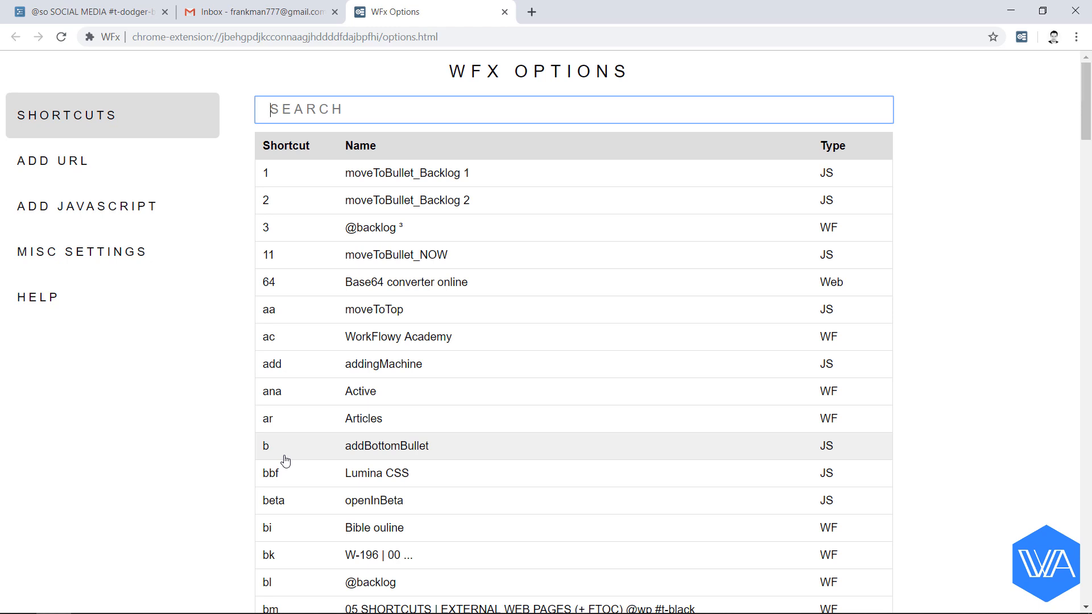
# - Set the g2 Gmail shortcut to match tabs by Path instead of Domain and save it
pyautogui.write('g2')
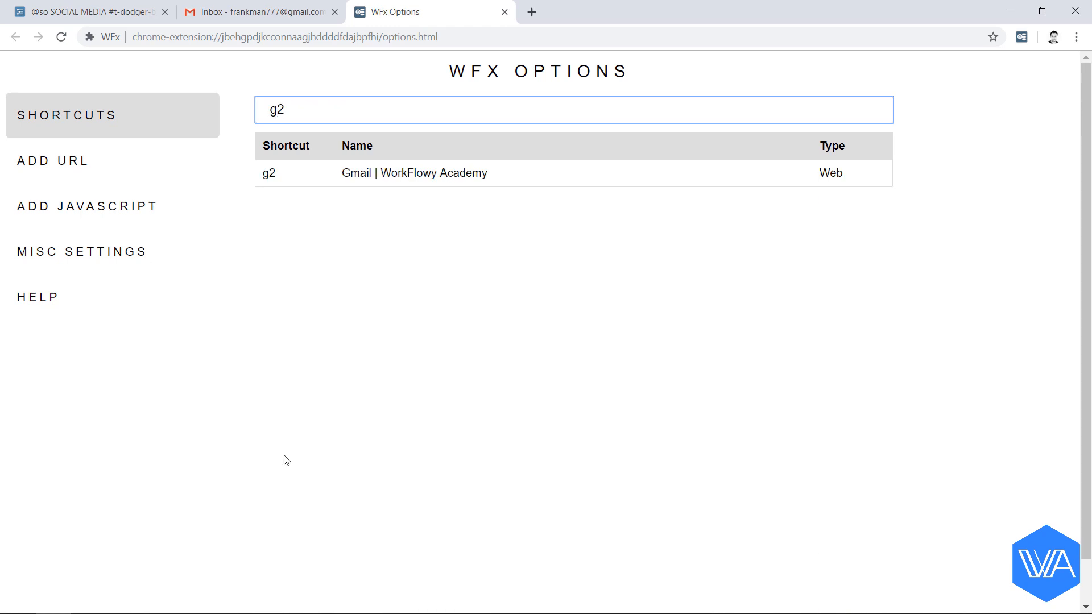
pyautogui.click(414, 173)
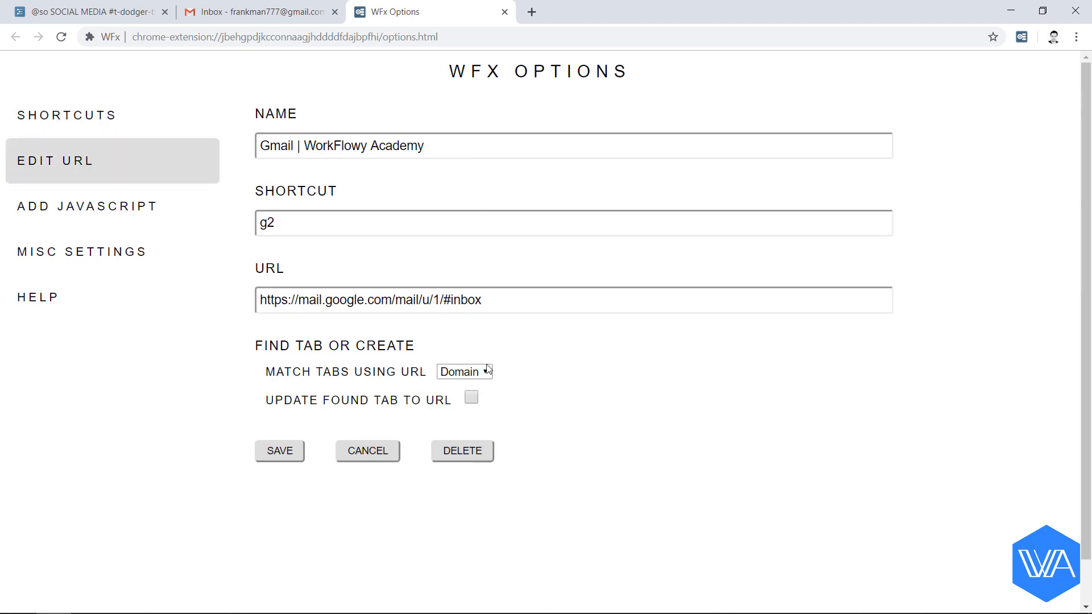
pyautogui.click(464, 371)
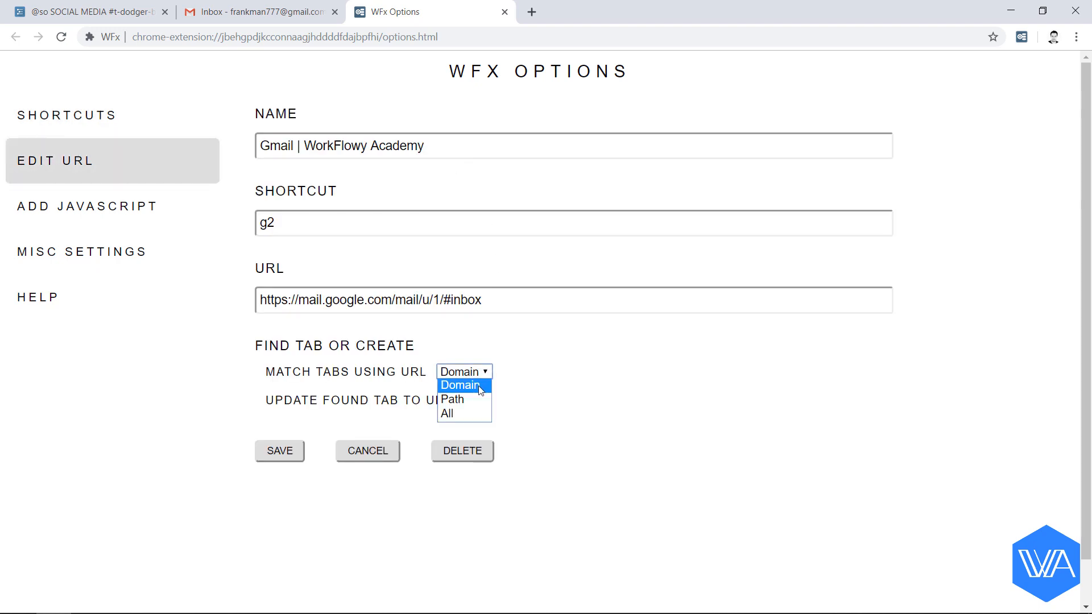
pyautogui.click(451, 399)
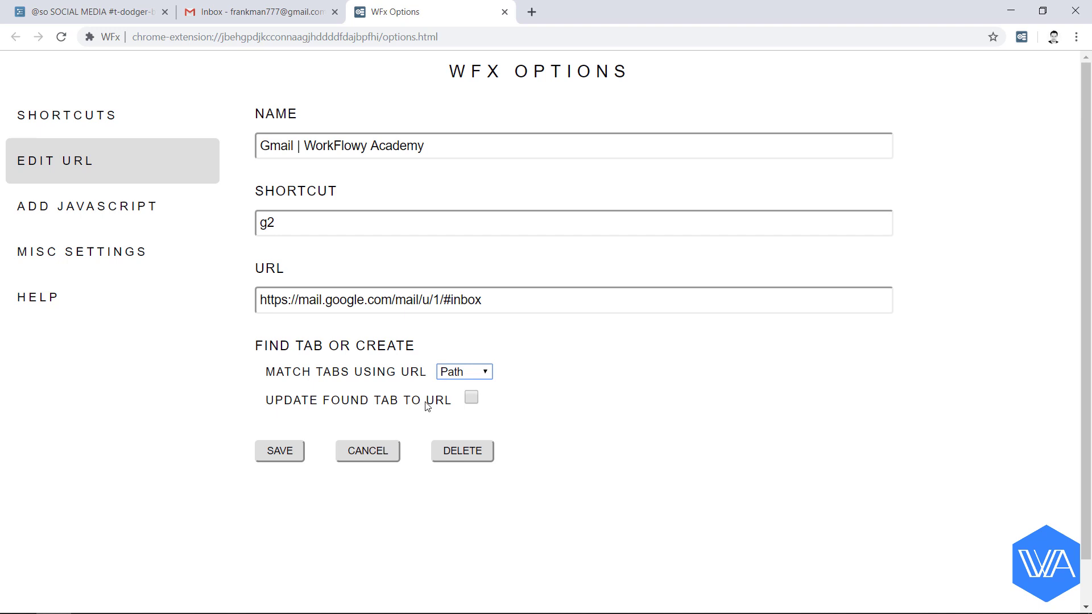
pyautogui.click(66, 115)
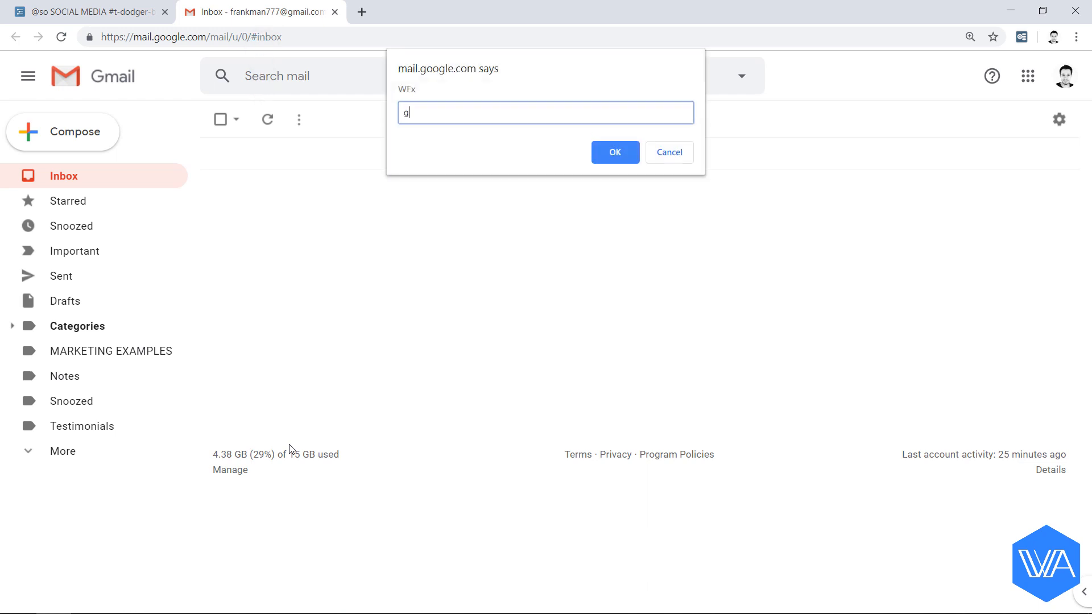
# - Run the g2 shortcut to open the second Gmail account's inbox in its own tab
pyautogui.write('2')
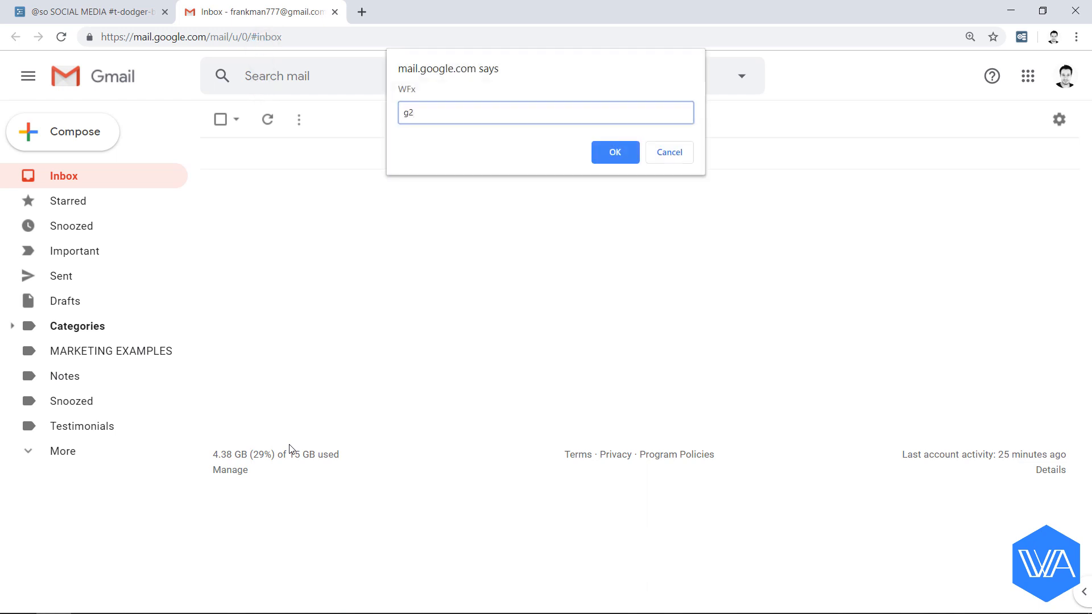
pyautogui.click(614, 152)
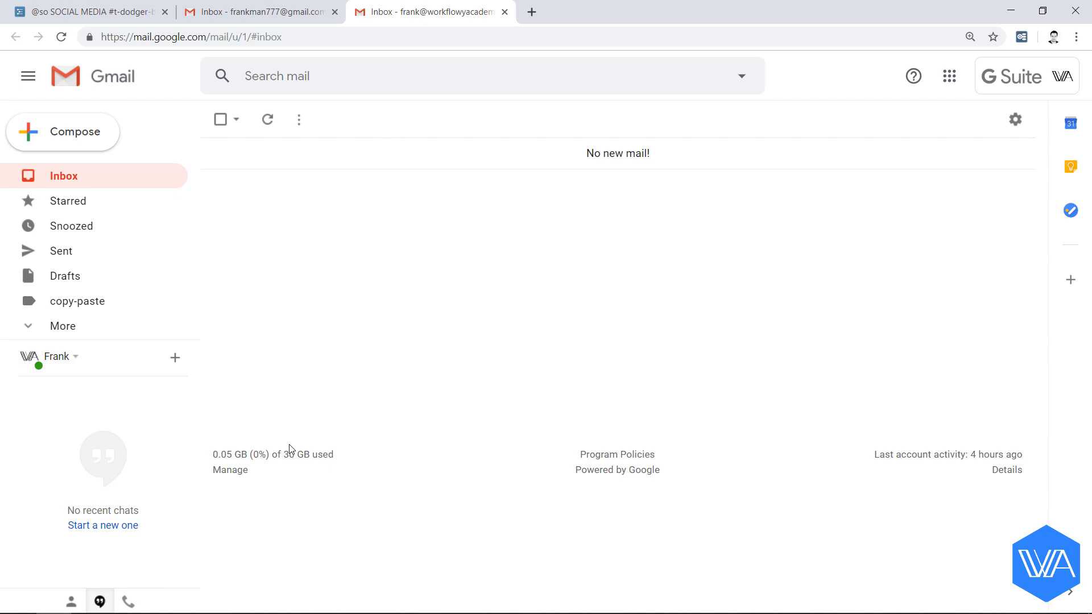
pyautogui.click(85, 12)
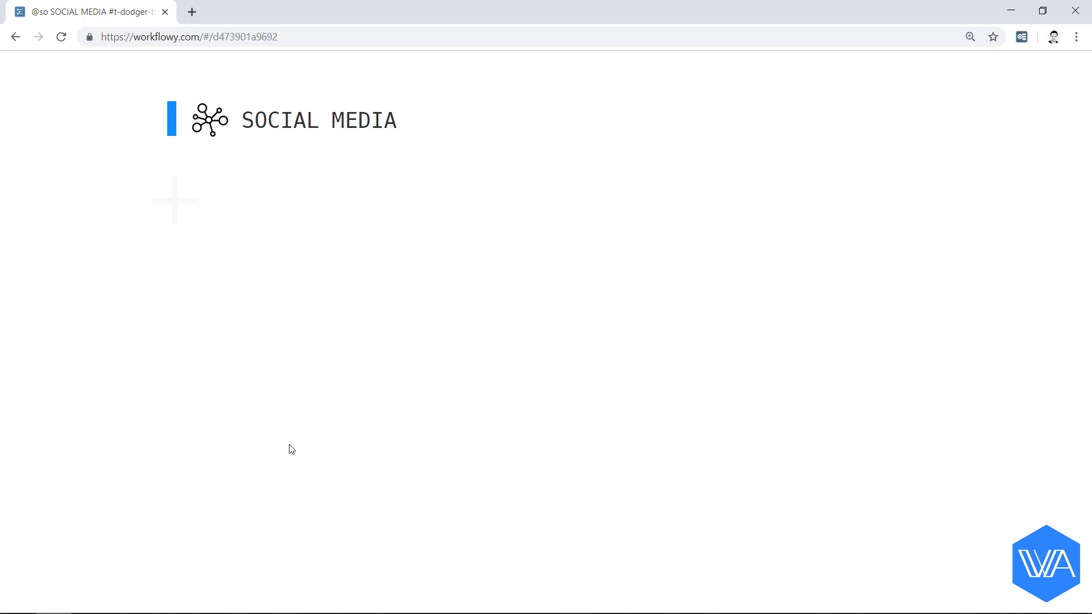
pyautogui.moveTo(95, 137)
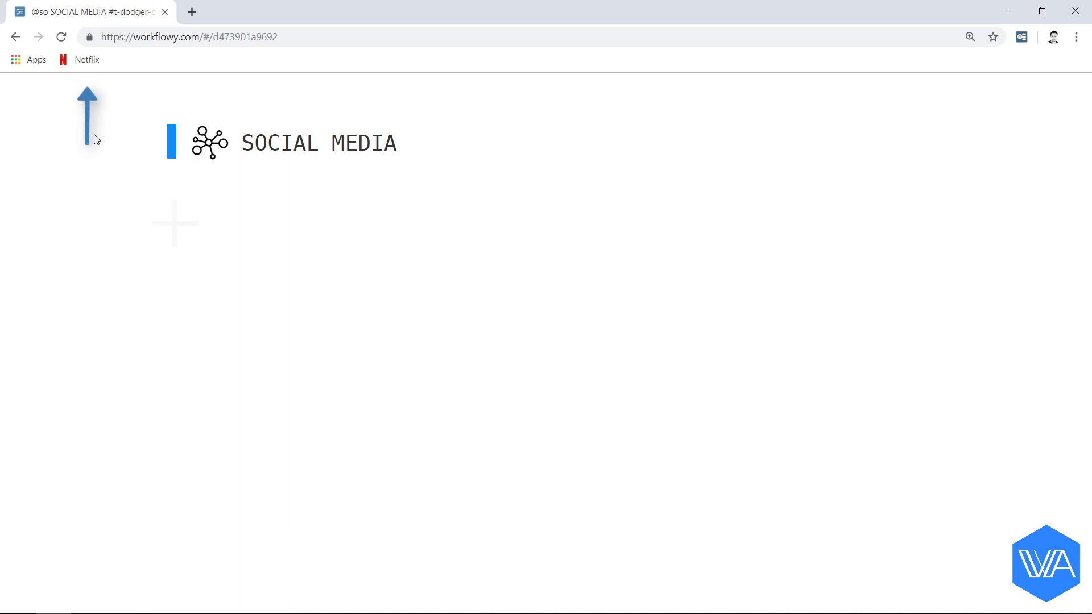
# - Open the saved Netflix page from the bookmarks bar
pyautogui.click(79, 59)
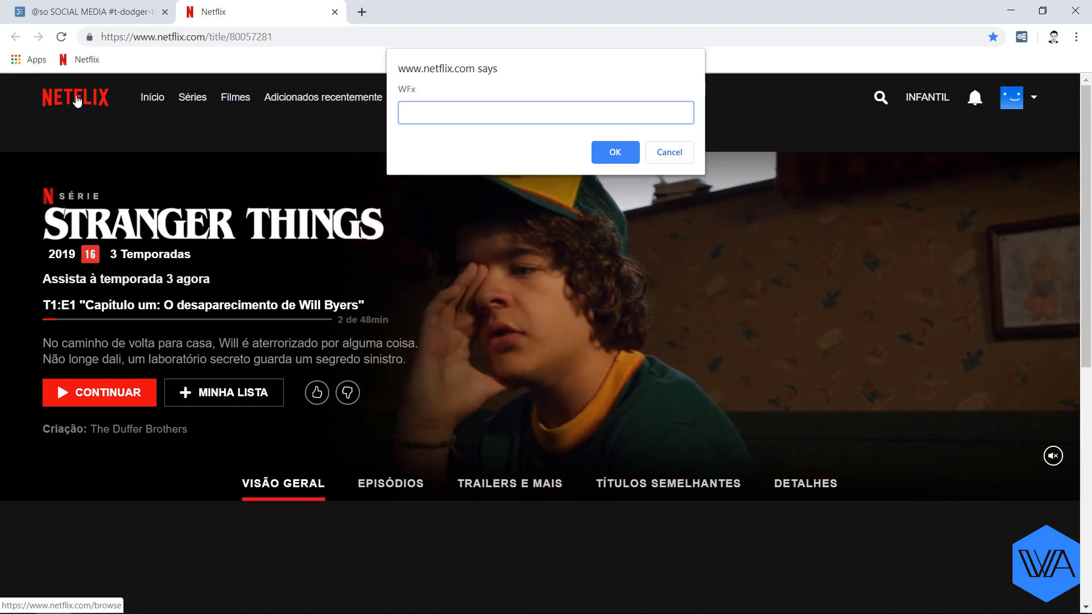
# - Save the Stranger Things page as WFx shortcut 'nf' via wfs, then close Netflix
pyautogui.write('wfs')
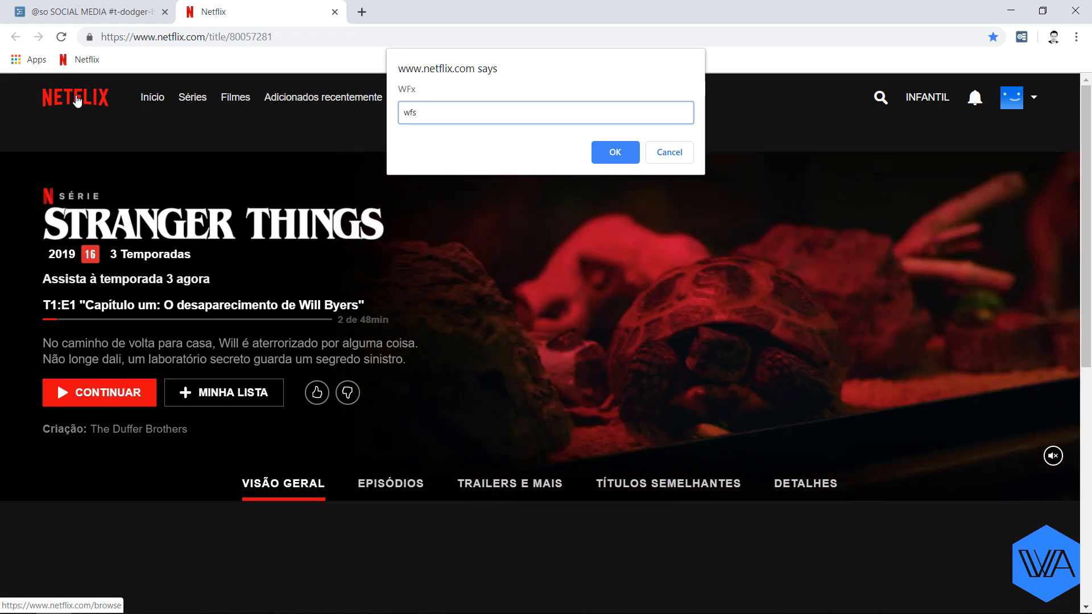
pyautogui.click(614, 153)
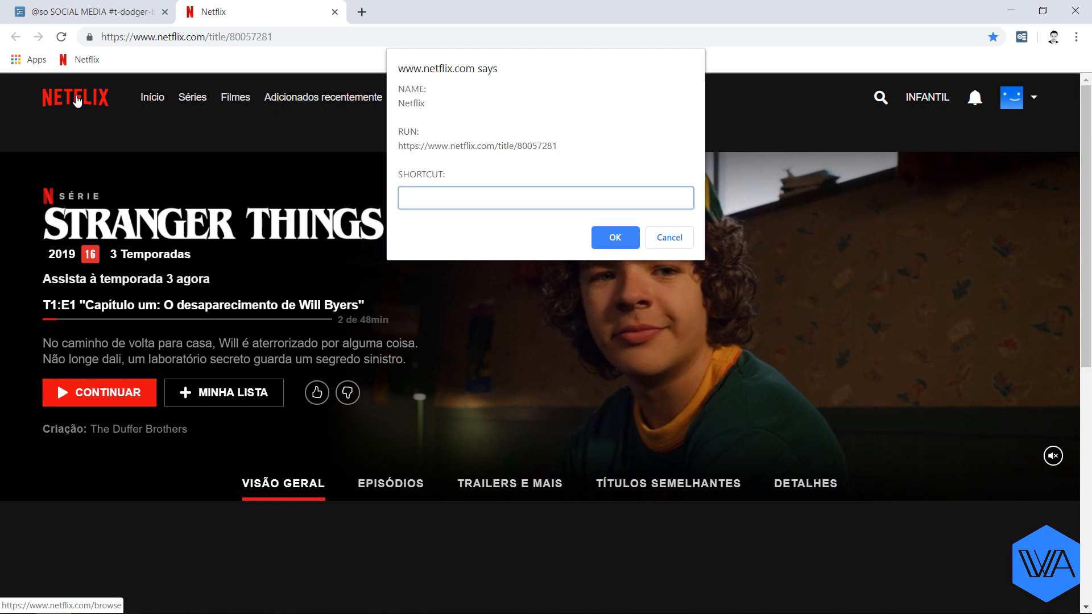
pyautogui.write('nf')
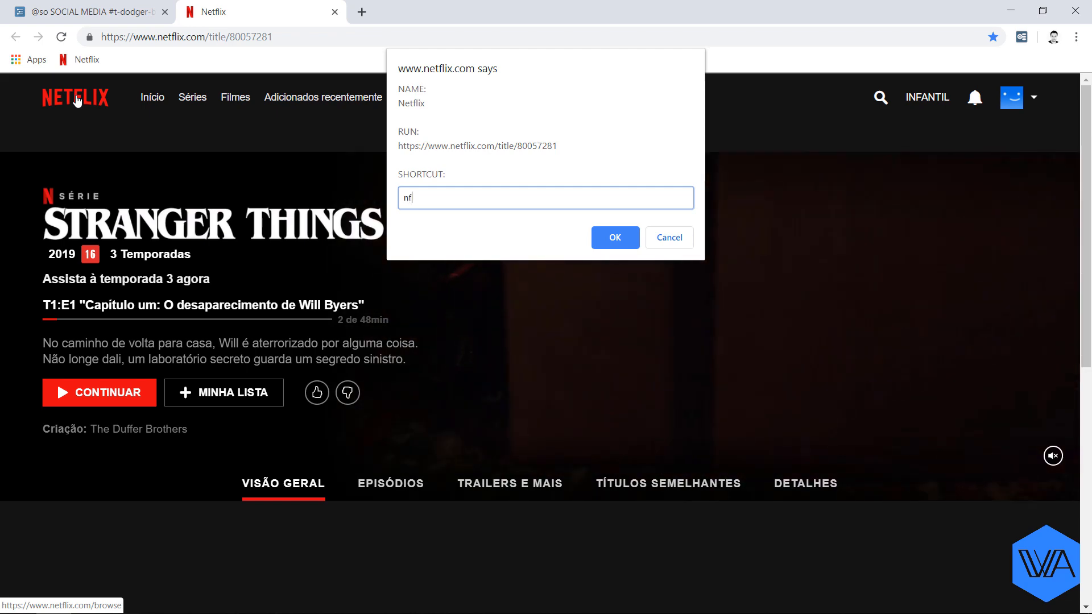
pyautogui.click(614, 237)
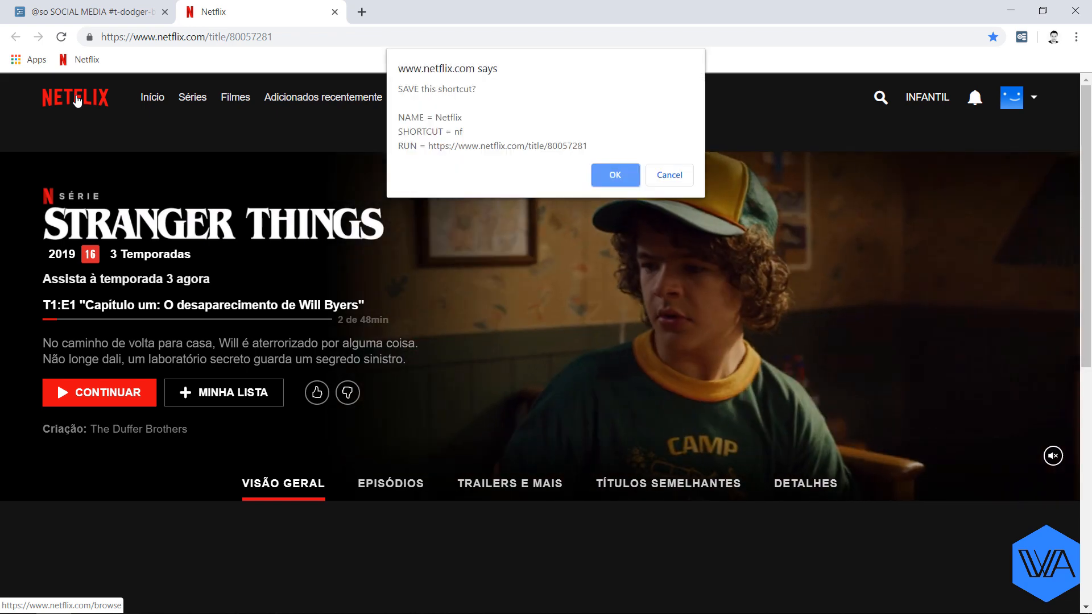
pyautogui.click(614, 175)
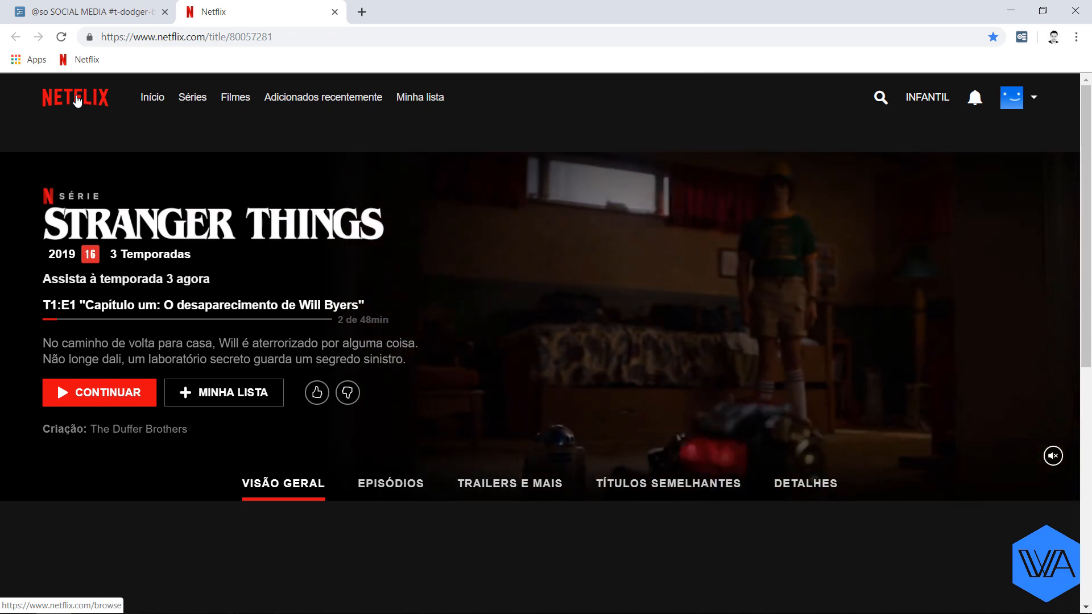
pyautogui.click(85, 13)
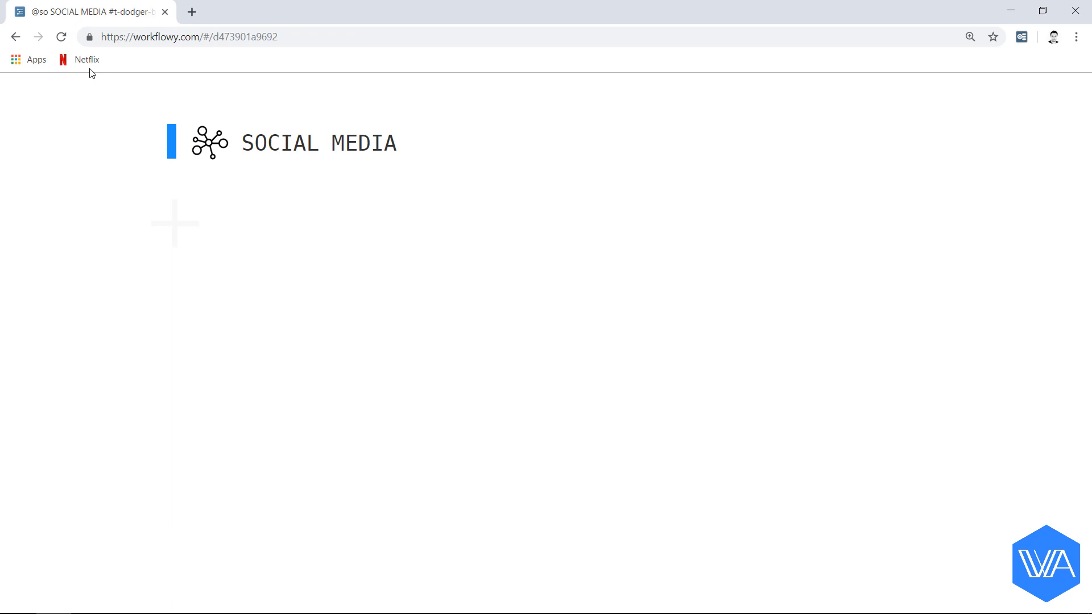
# - Uncheck Show bookmarks bar so the Netflix bookmark no longer appears
pyautogui.rightClick(83, 59)
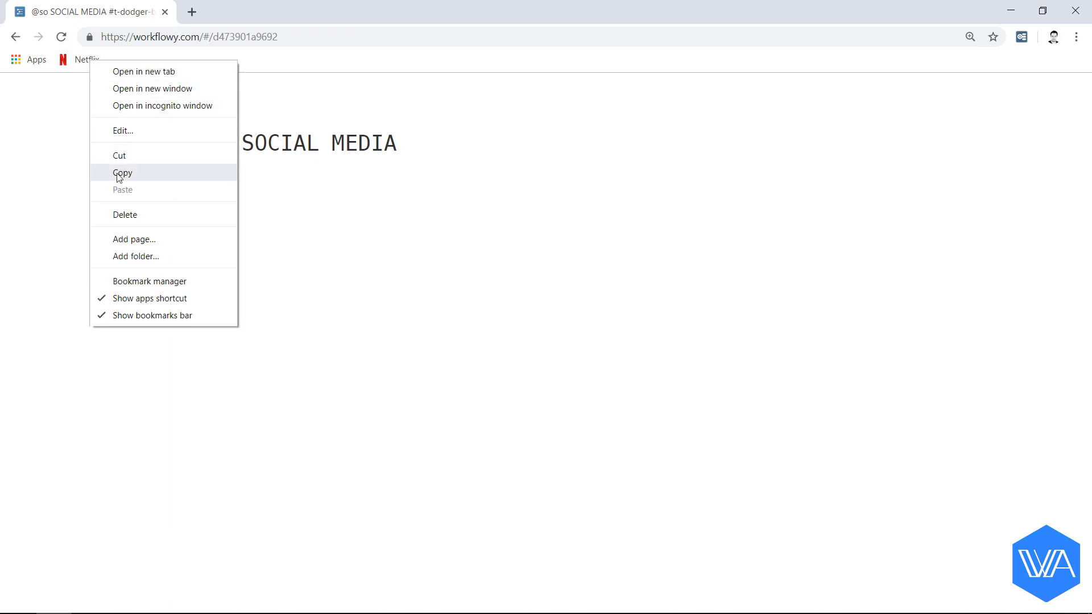
pyautogui.click(123, 173)
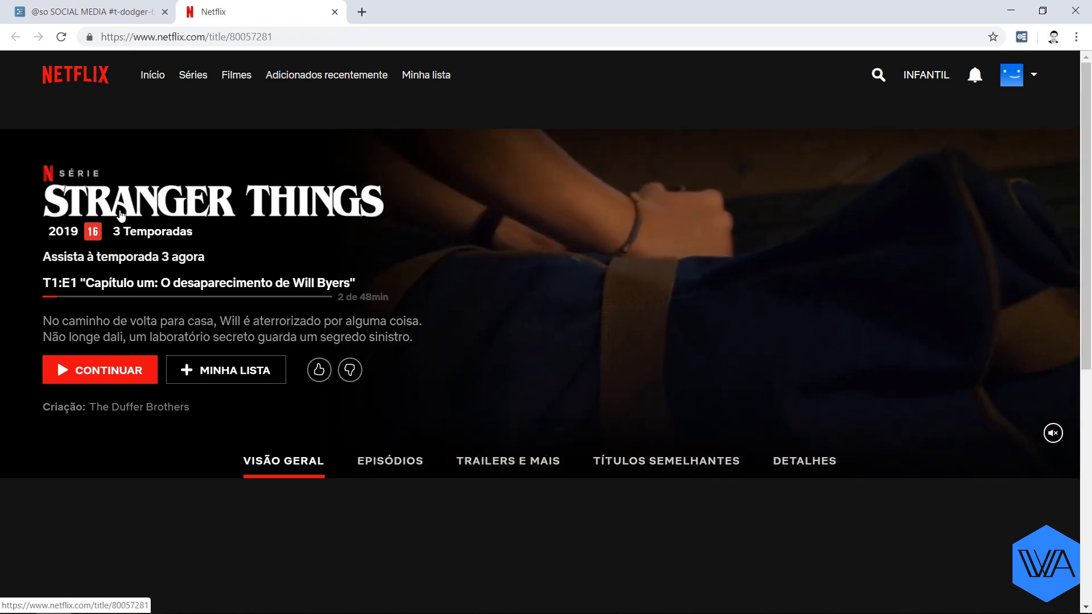
# - Switch back to the WorkFlowy page after the nf shortcut opened Netflix
pyautogui.click(74, 11)
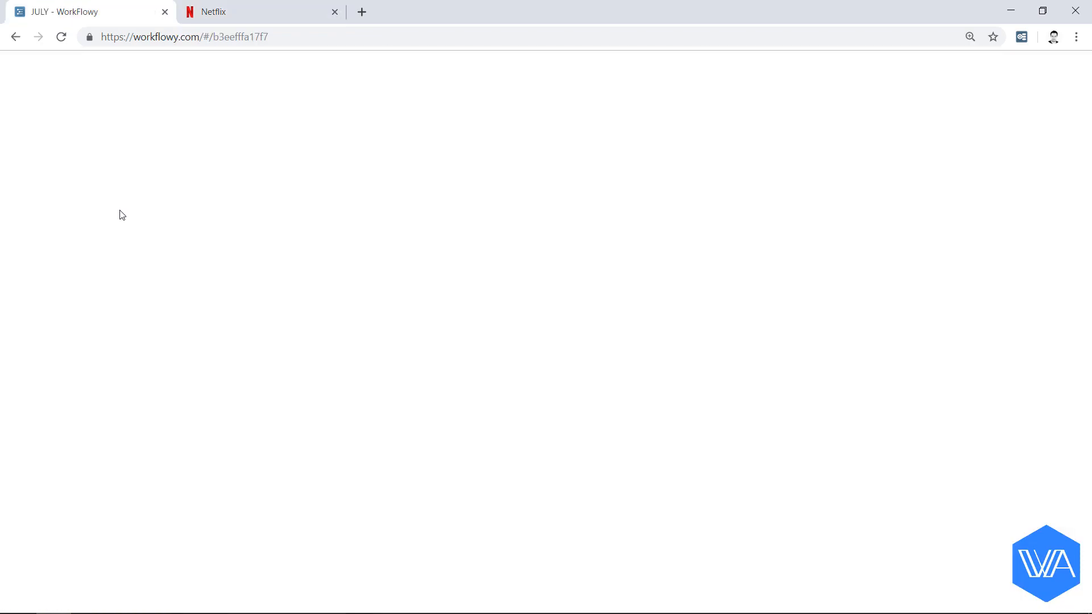